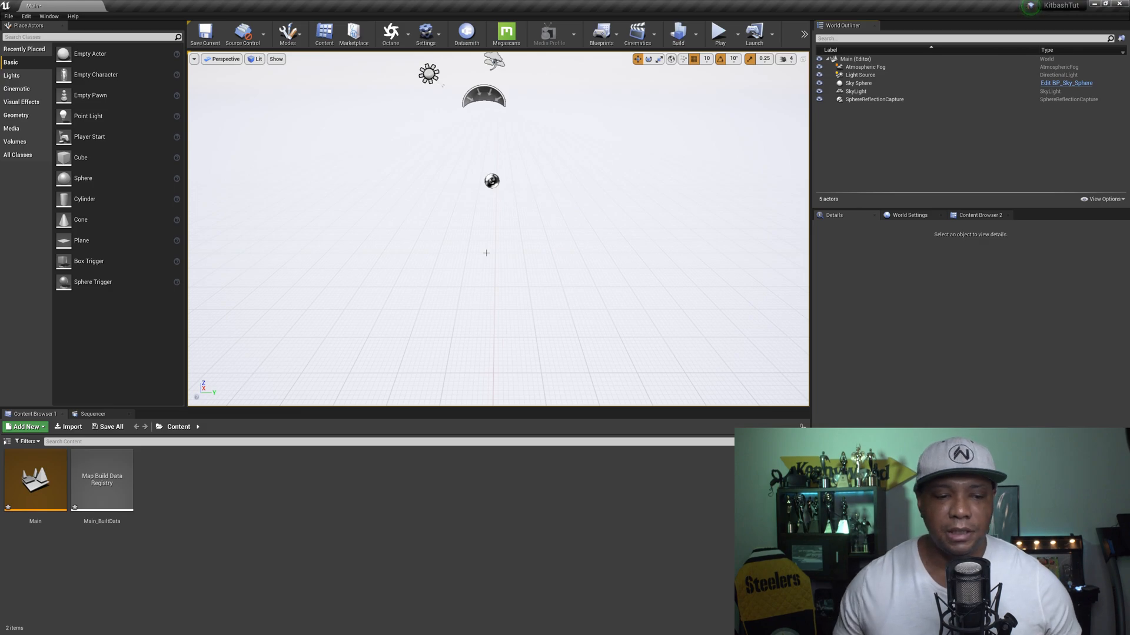
Launch the KB3D_NeoCities .uproject from Kit > KB3D_NeoCities_UE4Project in File Explorer.
click(7, 625)
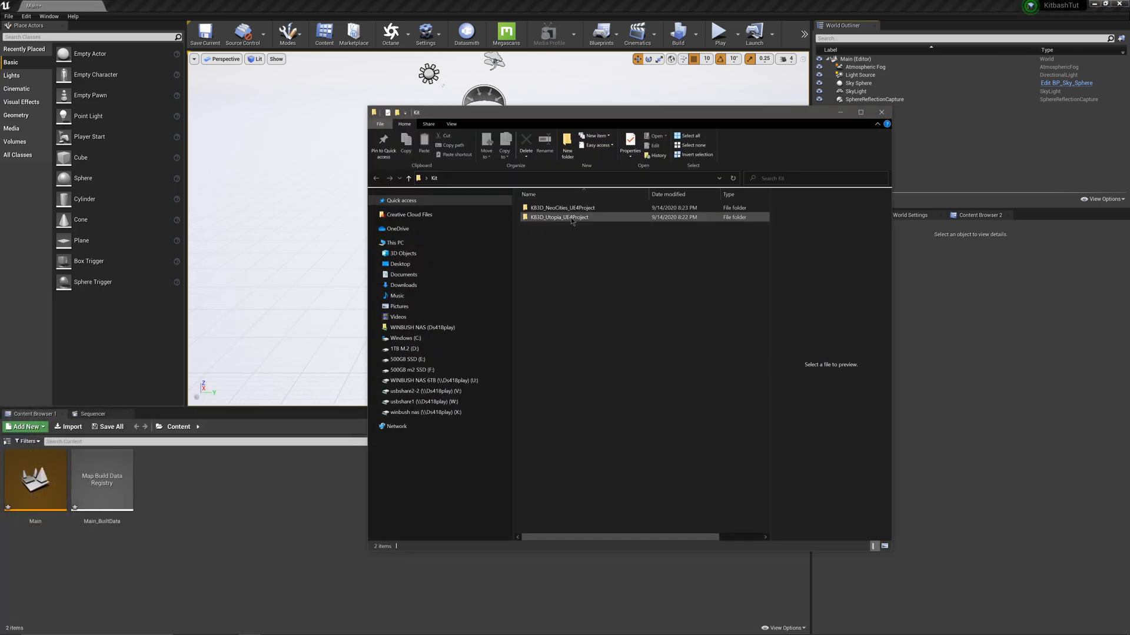
click(562, 207)
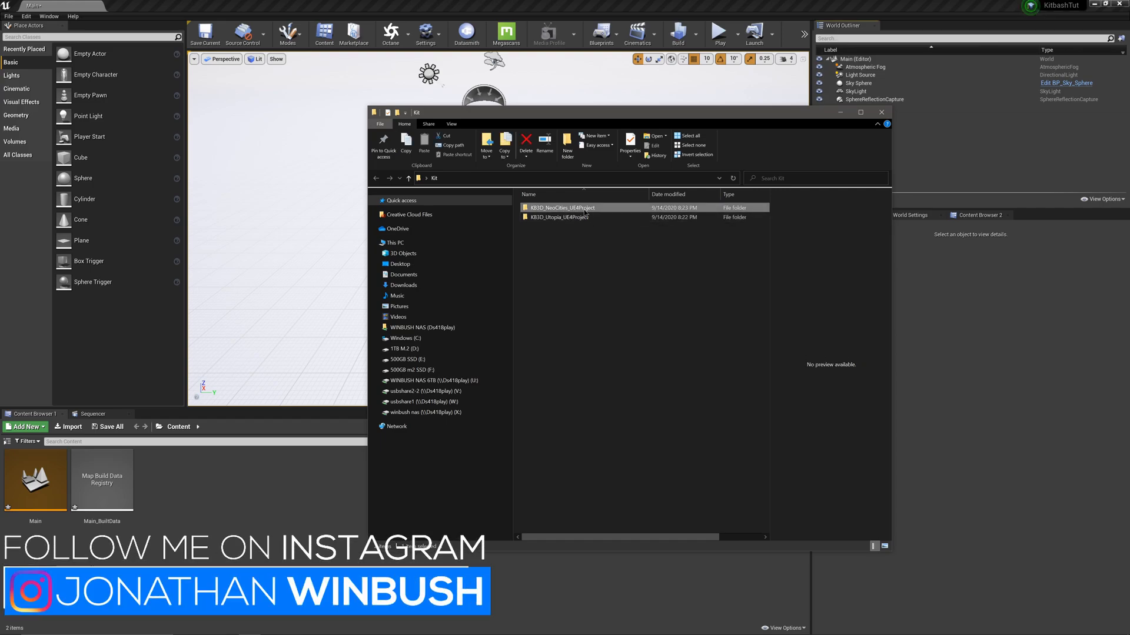
click(559, 217)
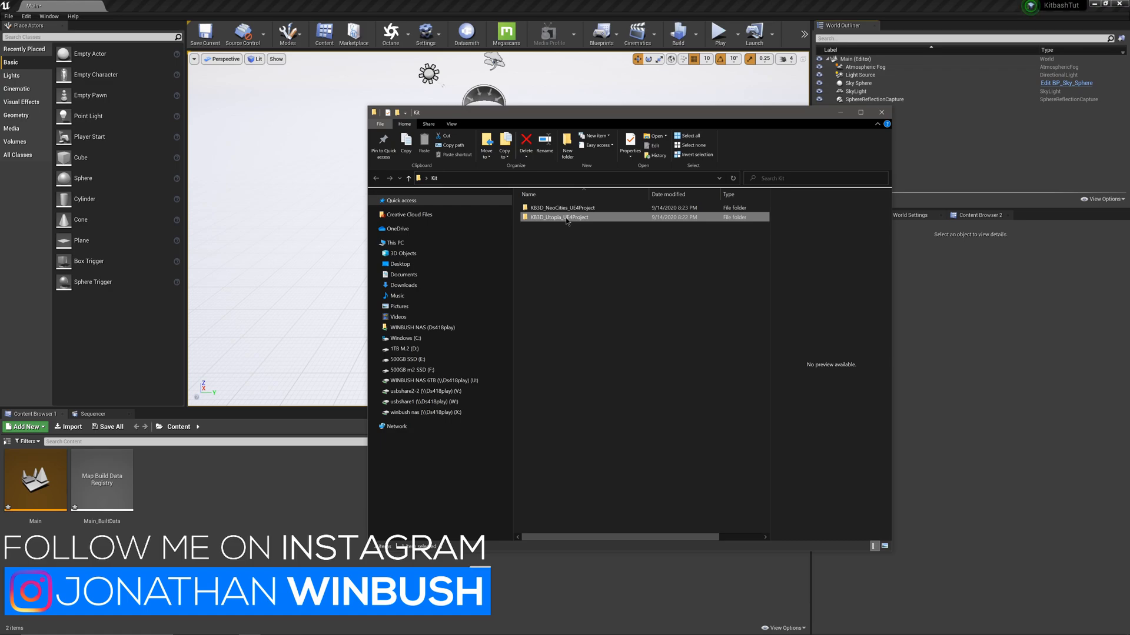
double_click(563, 207)
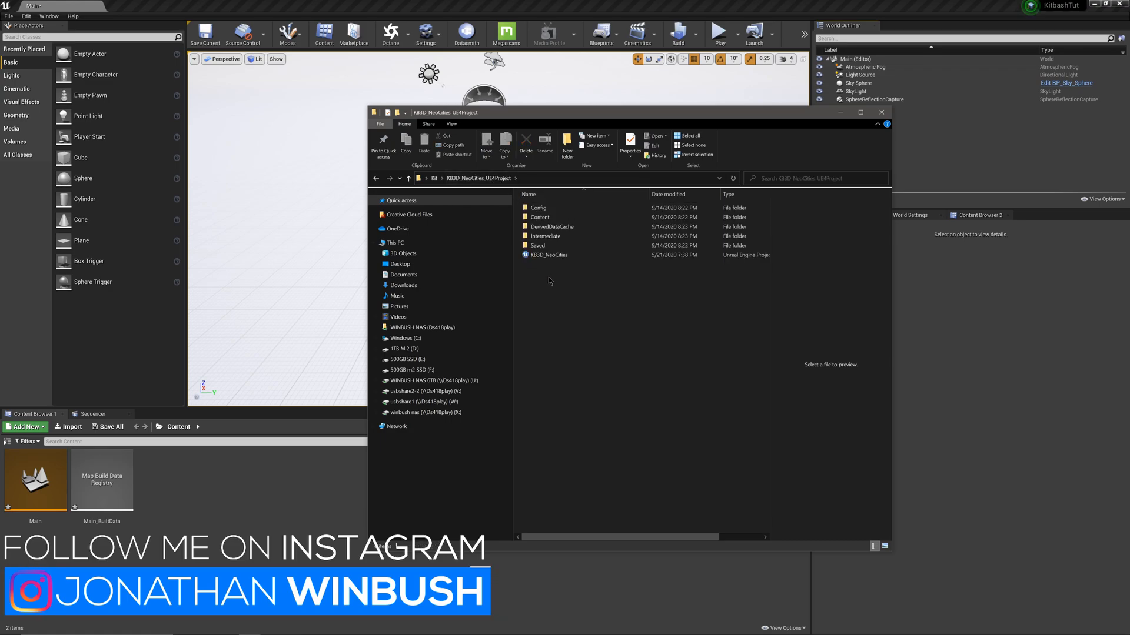
click(548, 255)
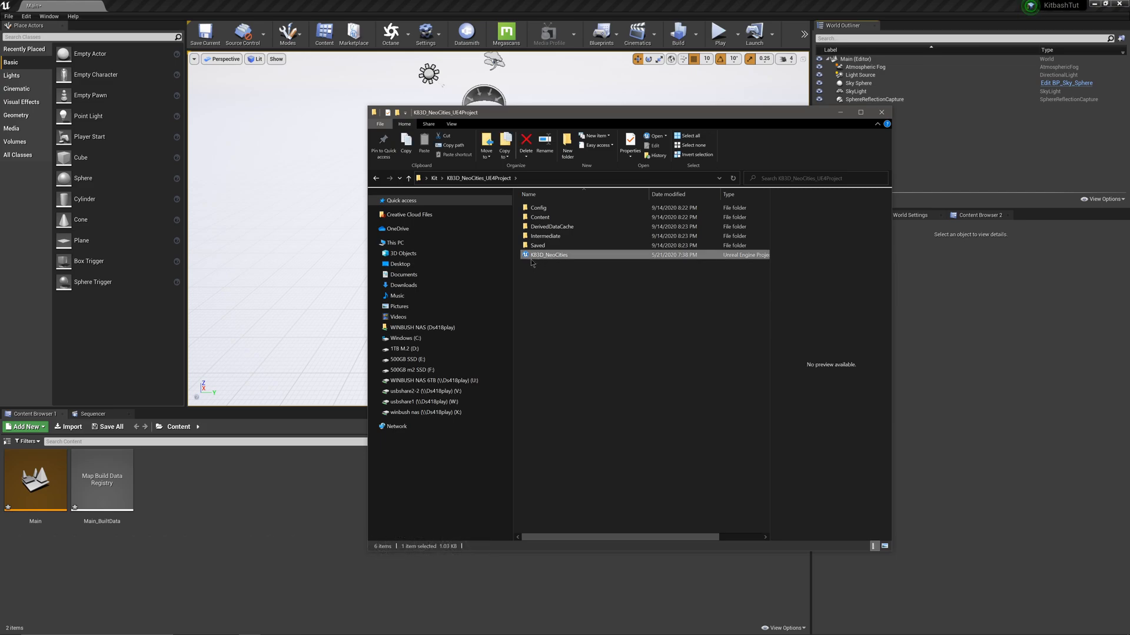
mouse_move(546, 255)
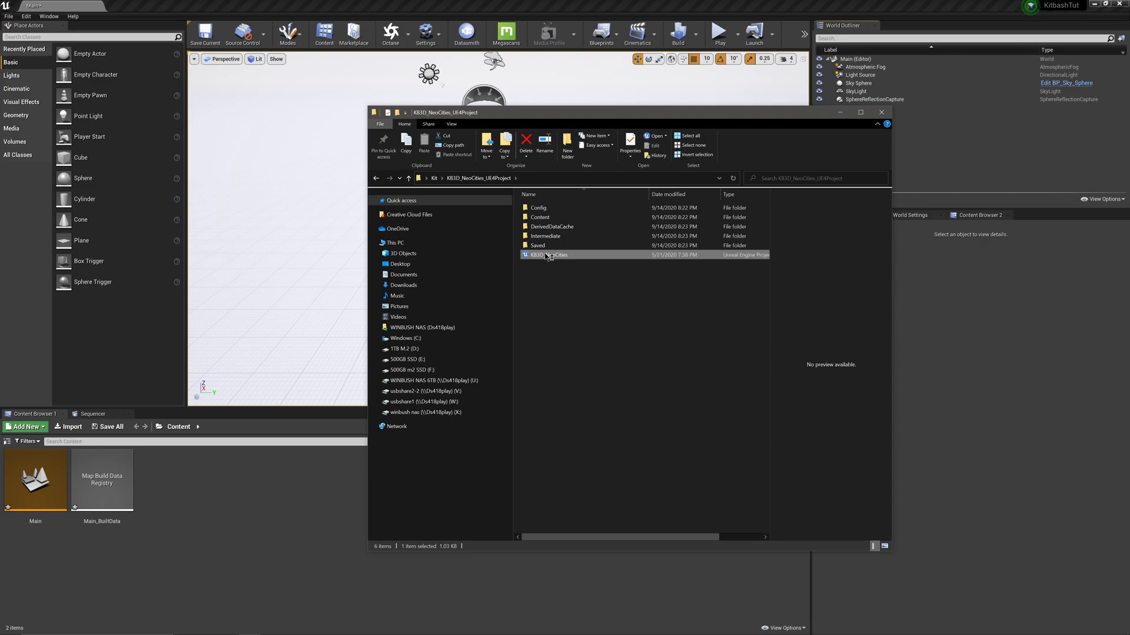
double_click(547, 254)
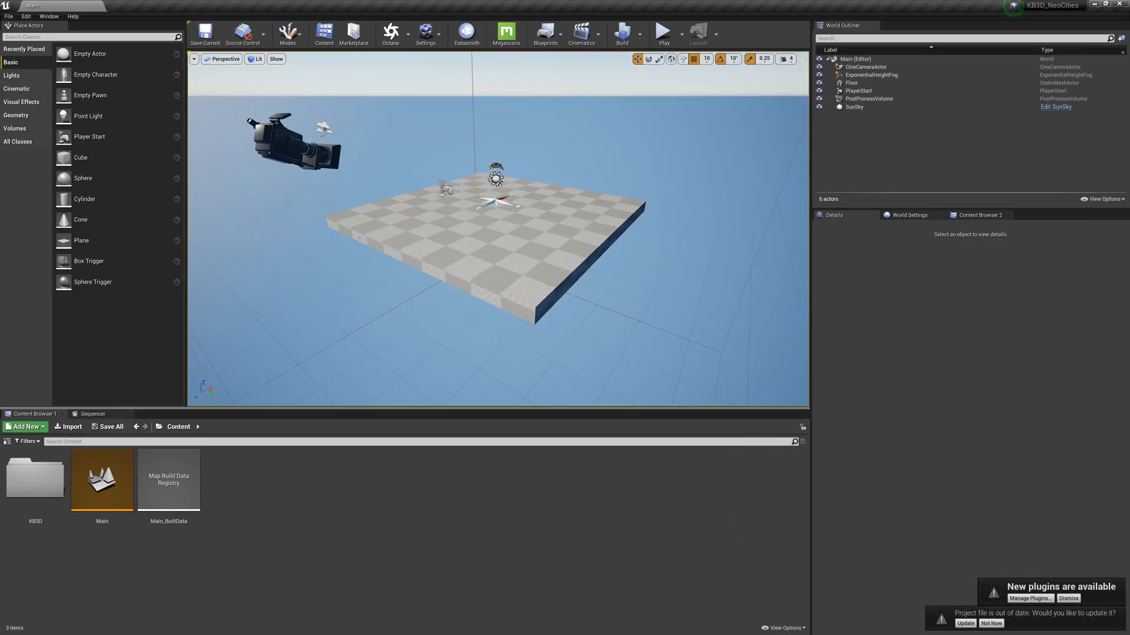
mouse_move(45, 492)
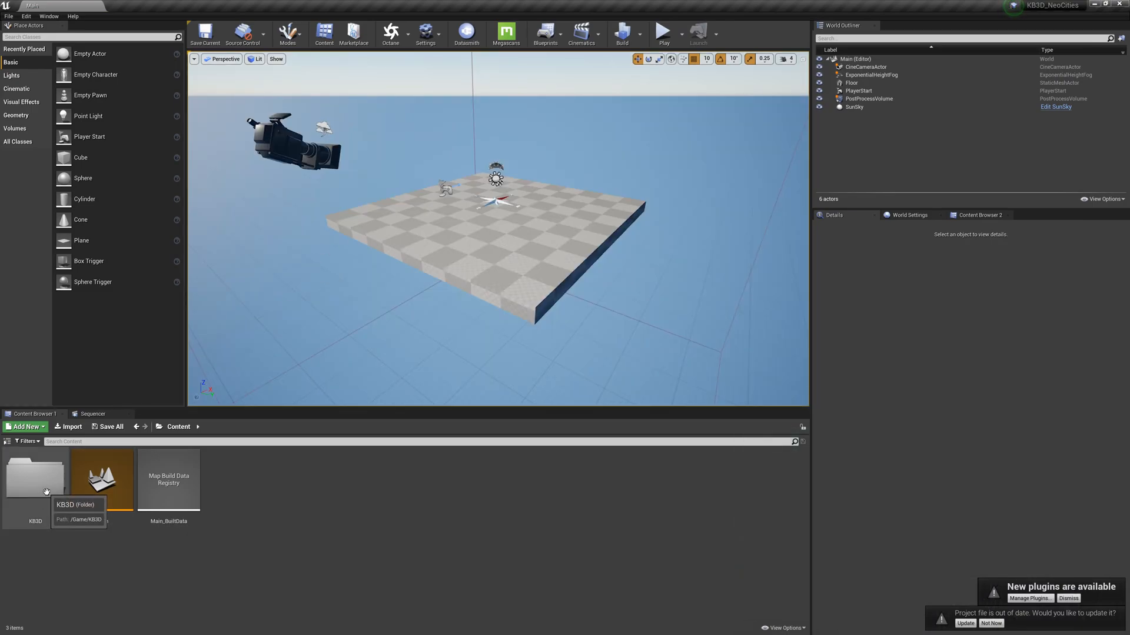
double_click(37, 479)
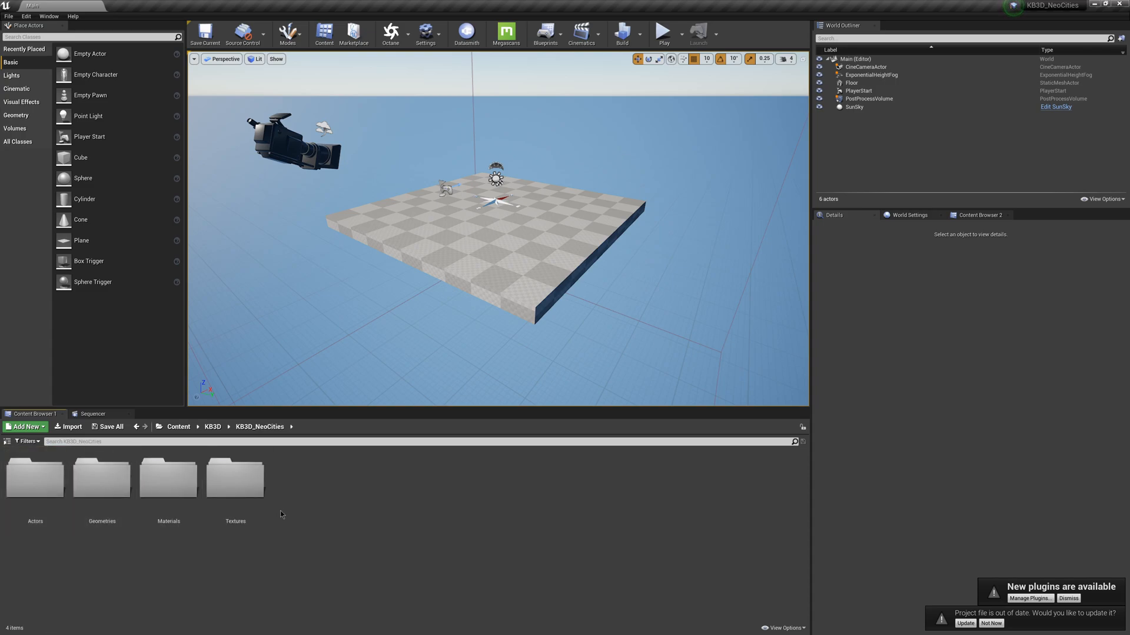
click(34, 483)
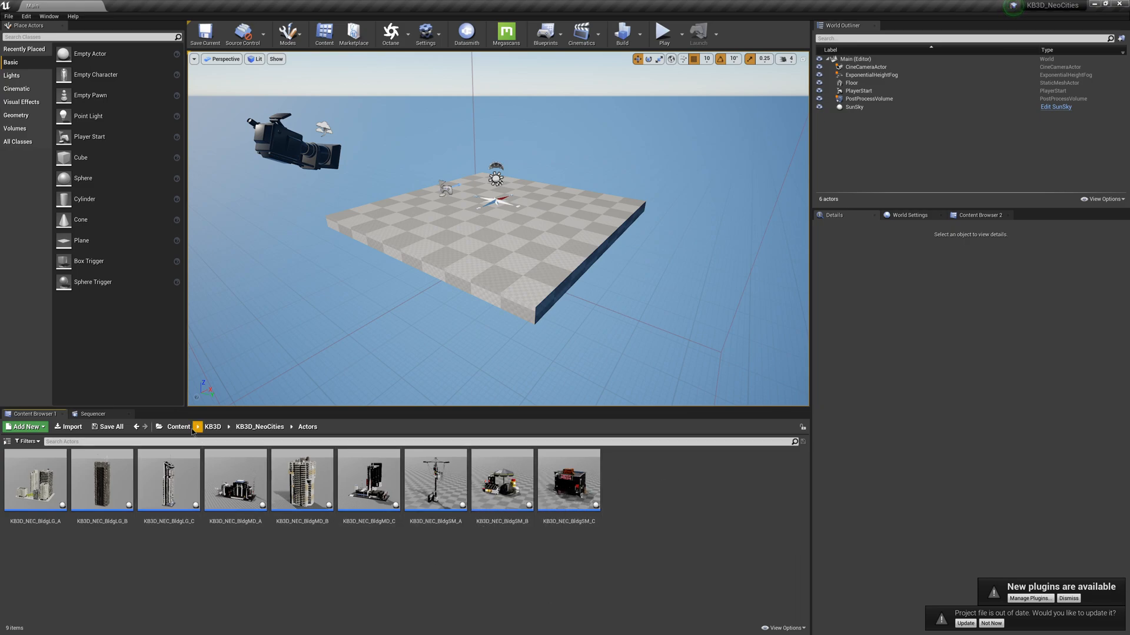
click(179, 427)
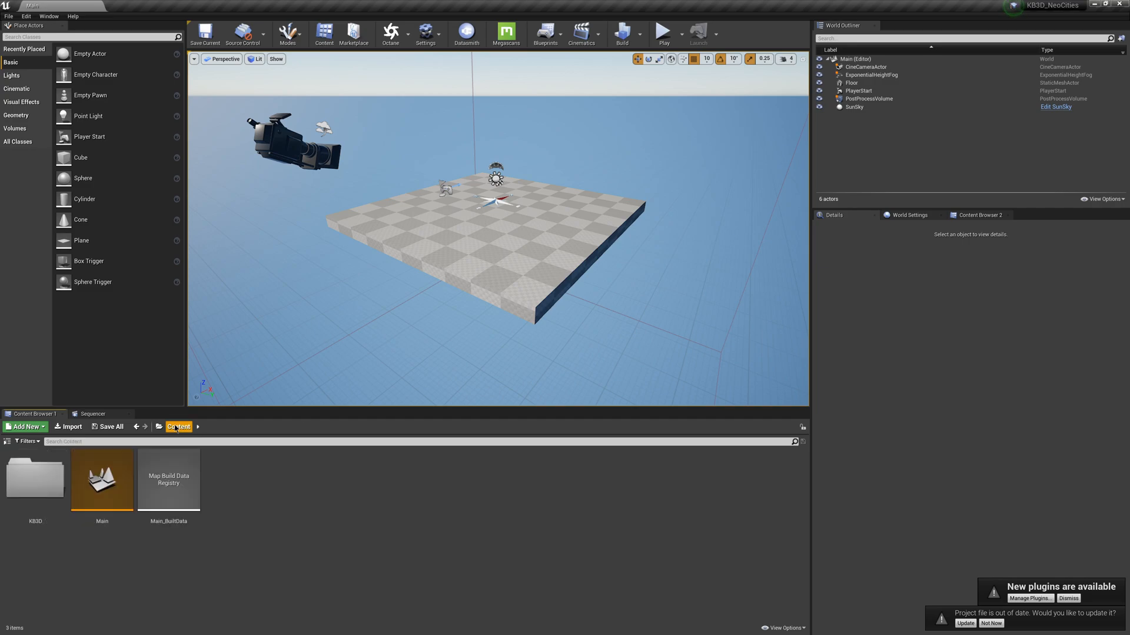
click(35, 479)
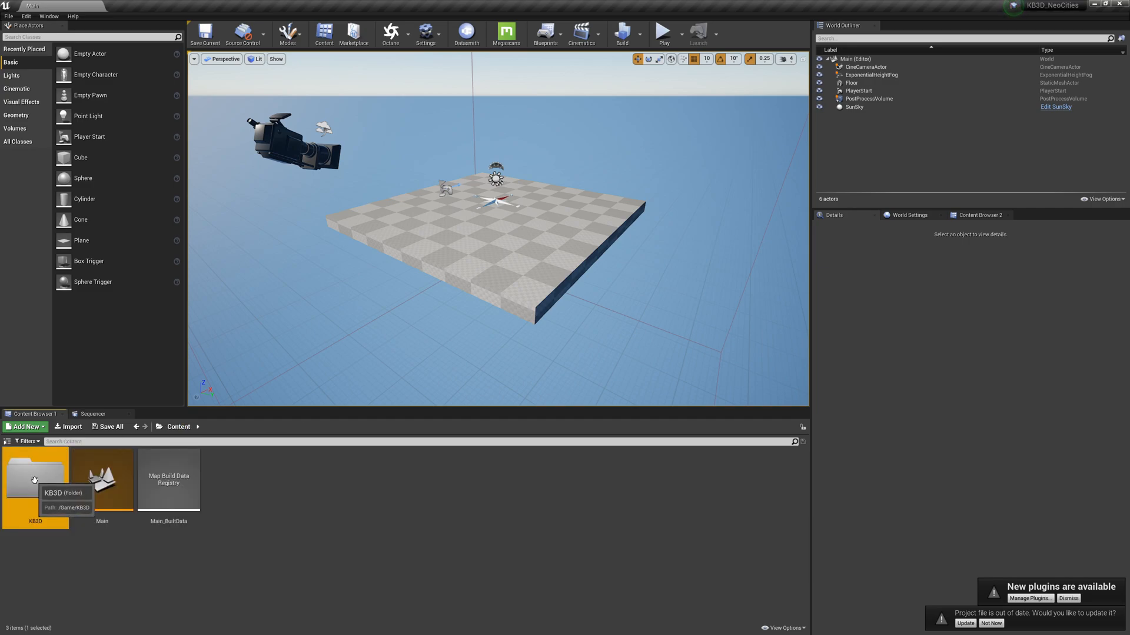
Start a Migrate on the KB3D folder and accept the Asset Report listing its dependencies.
right_click(35, 479)
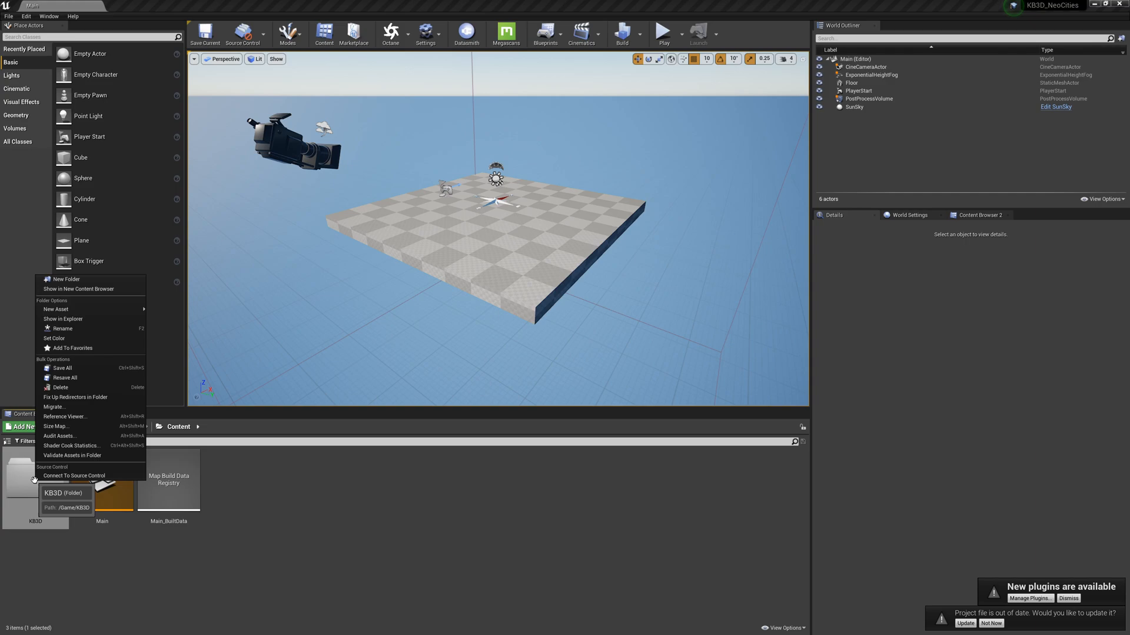
mouse_move(54, 406)
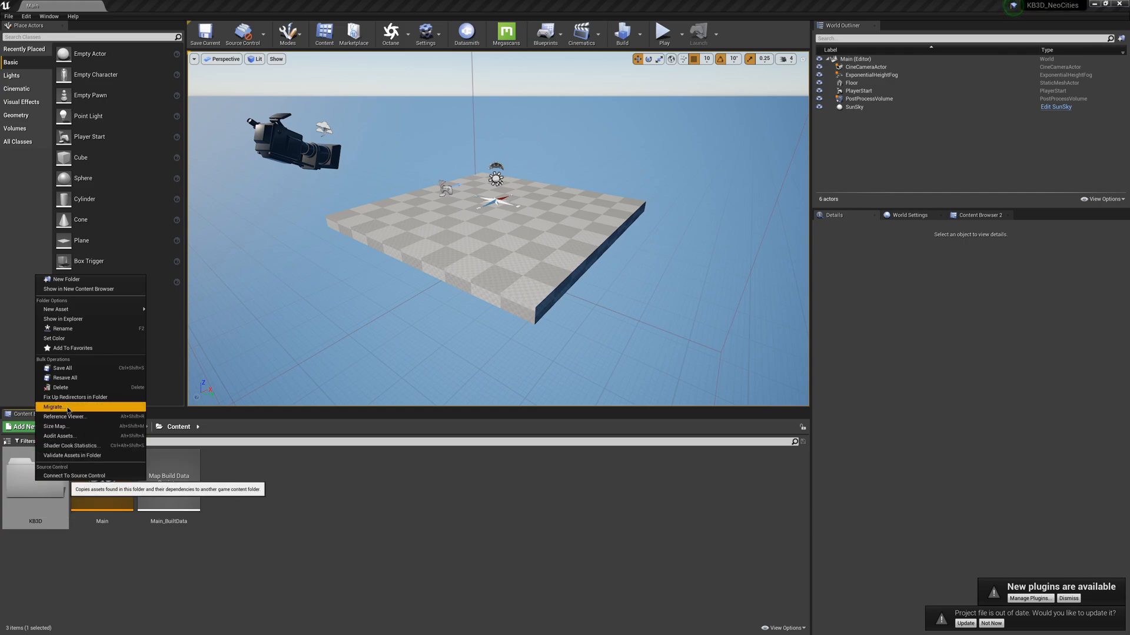
click(53, 406)
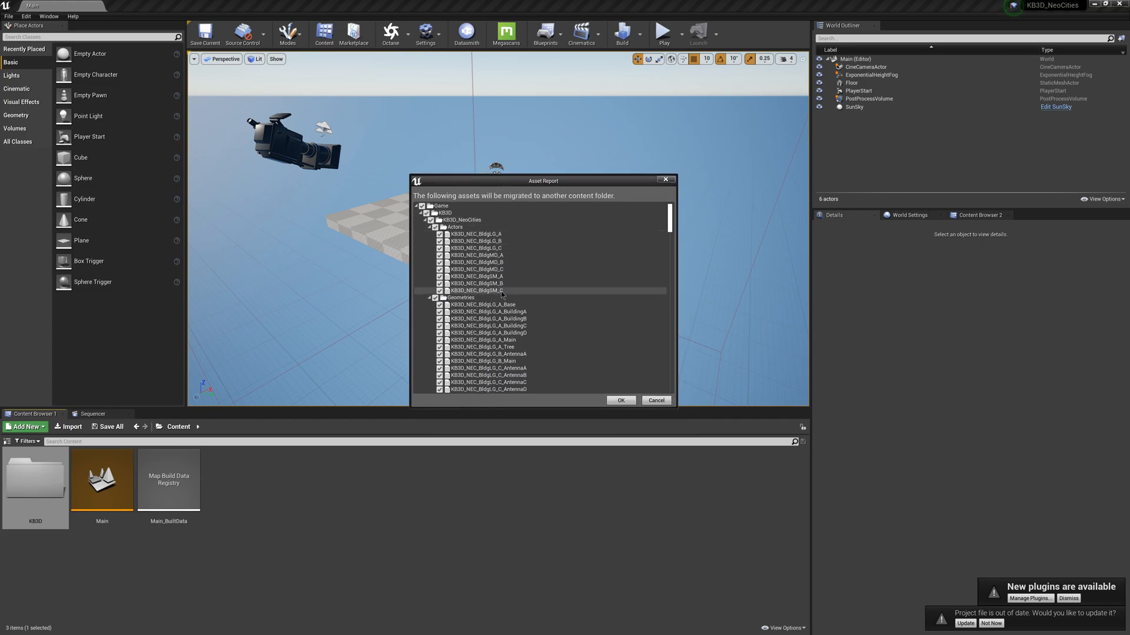
scroll(down, 3)
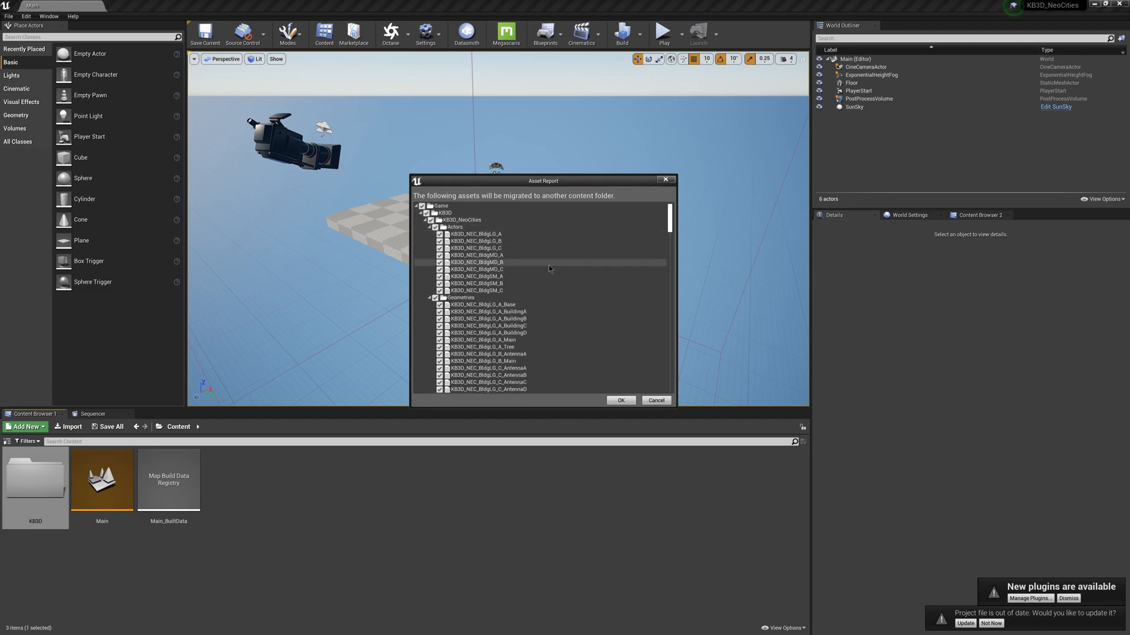
click(621, 400)
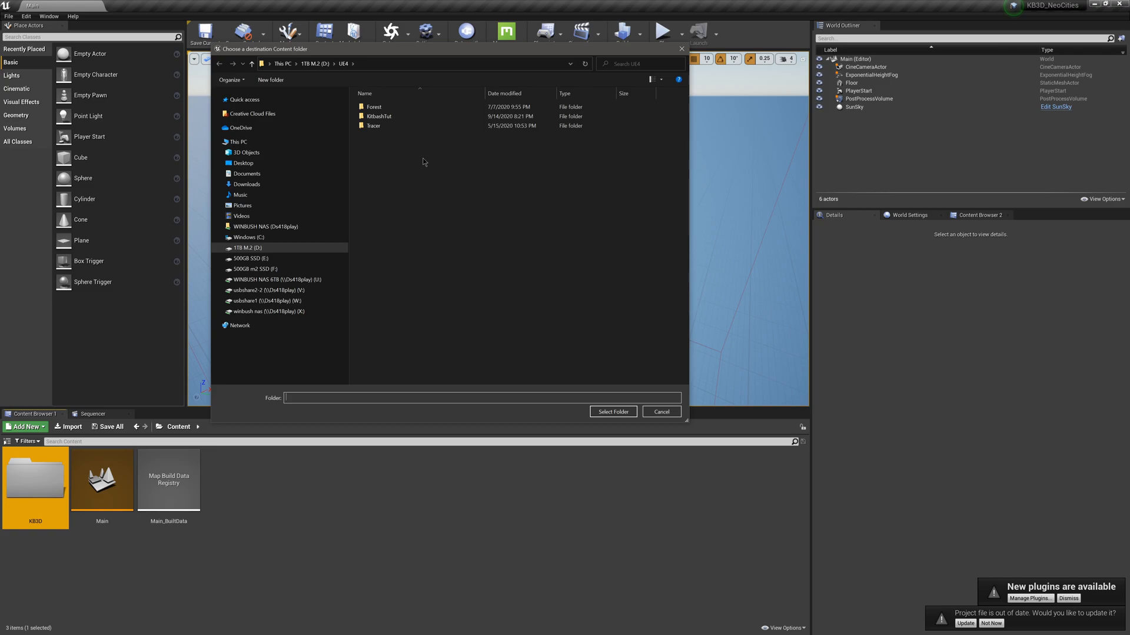
mouse_move(381, 115)
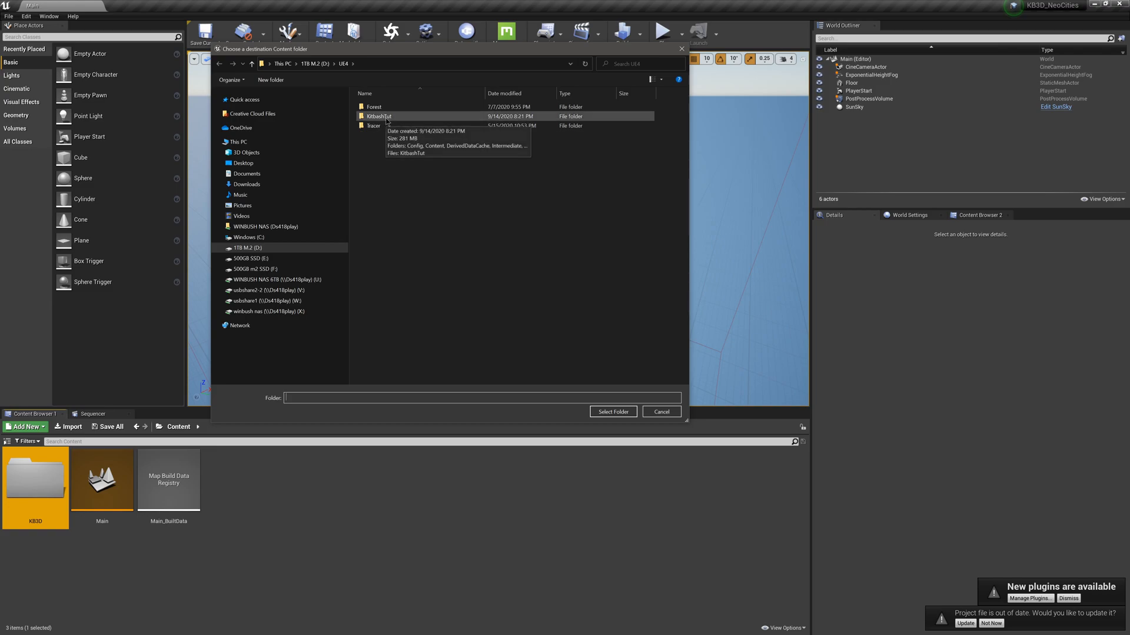
Choose UE4/KitbashTut/Content as the migration destination and begin copying.
double_click(378, 115)
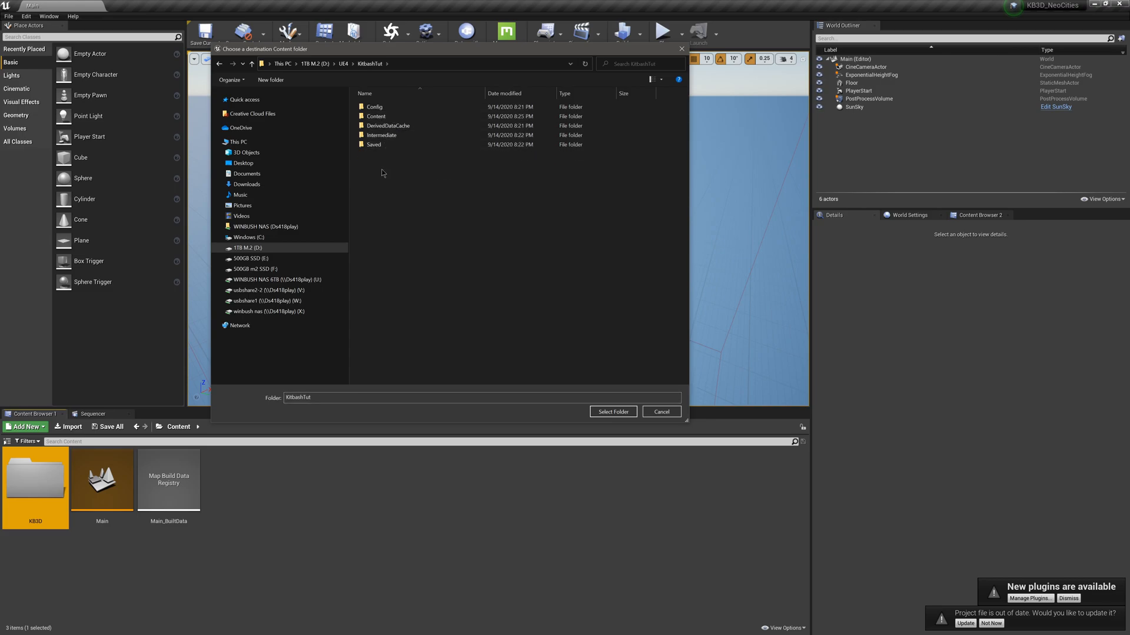
click(377, 115)
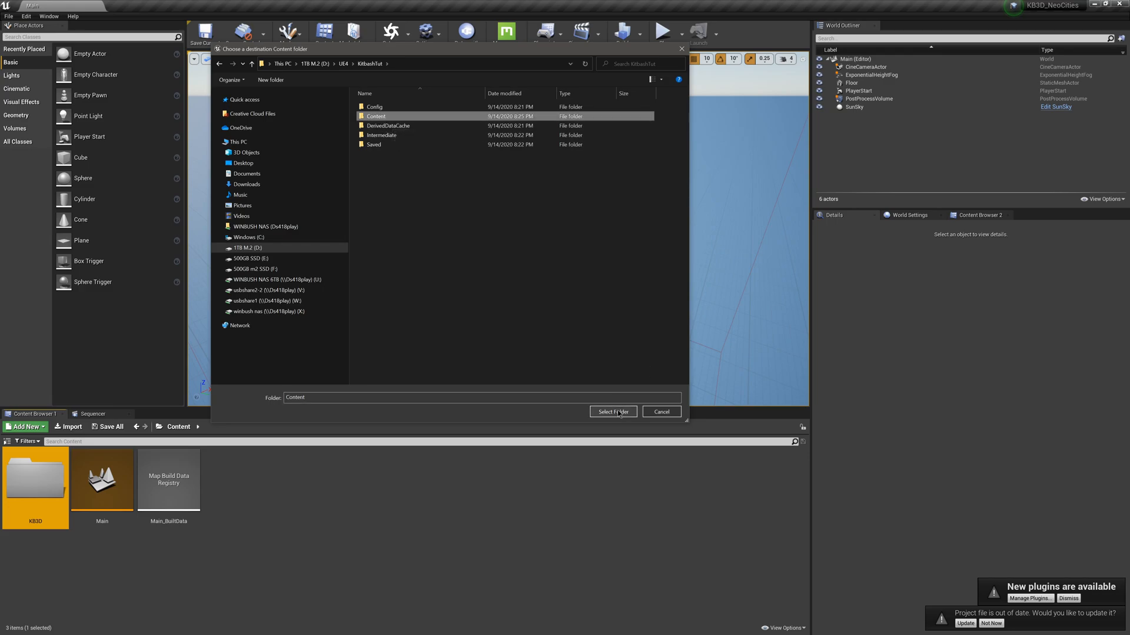
click(613, 412)
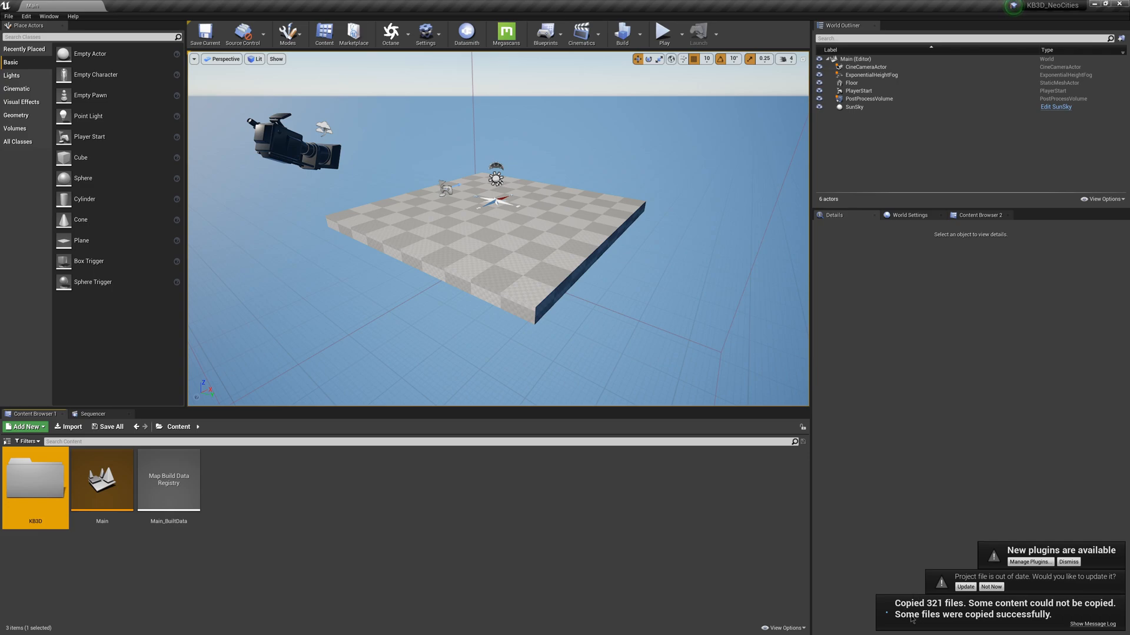
mouse_move(863, 587)
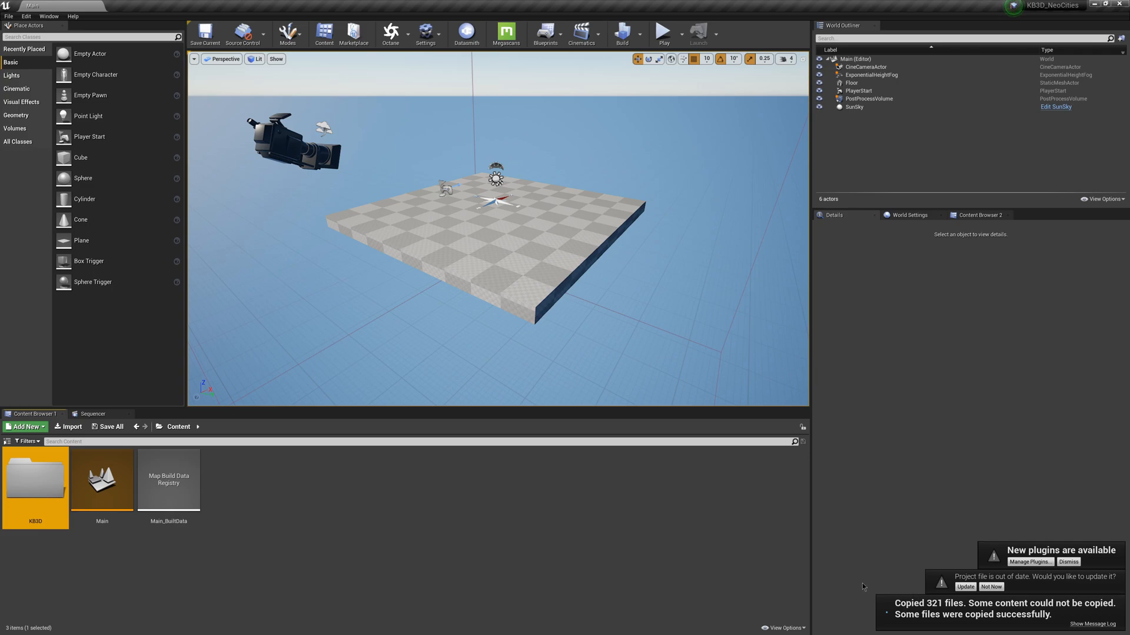
Back in KitbashTut, browse to KB3D > KB3D_NeoCities > Actors in the Content Browser.
click(7, 624)
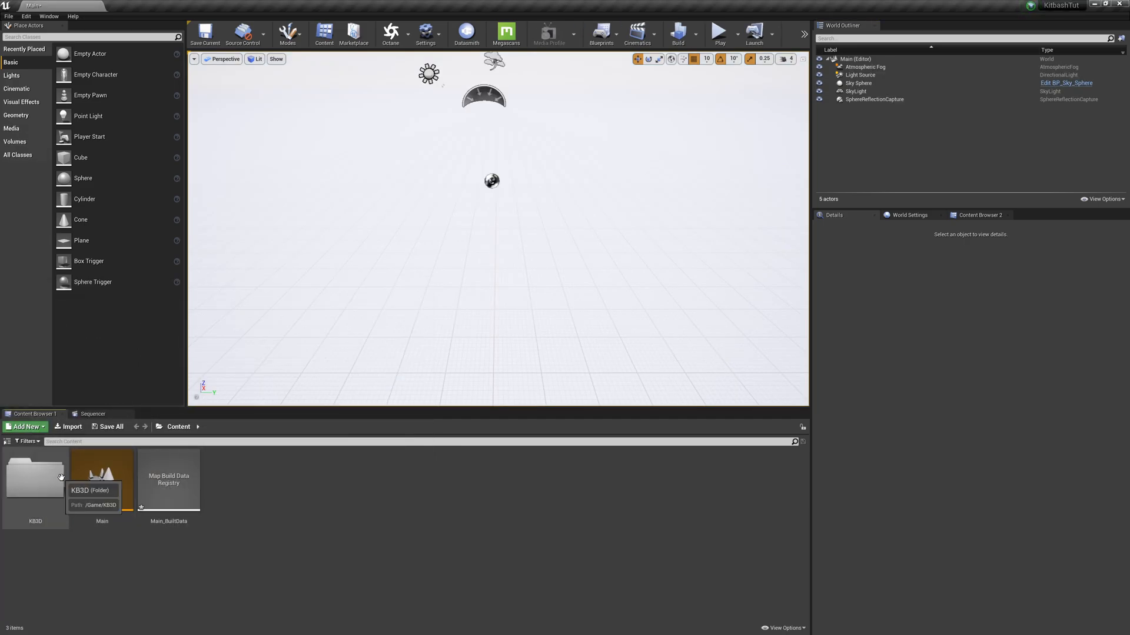
double_click(35, 478)
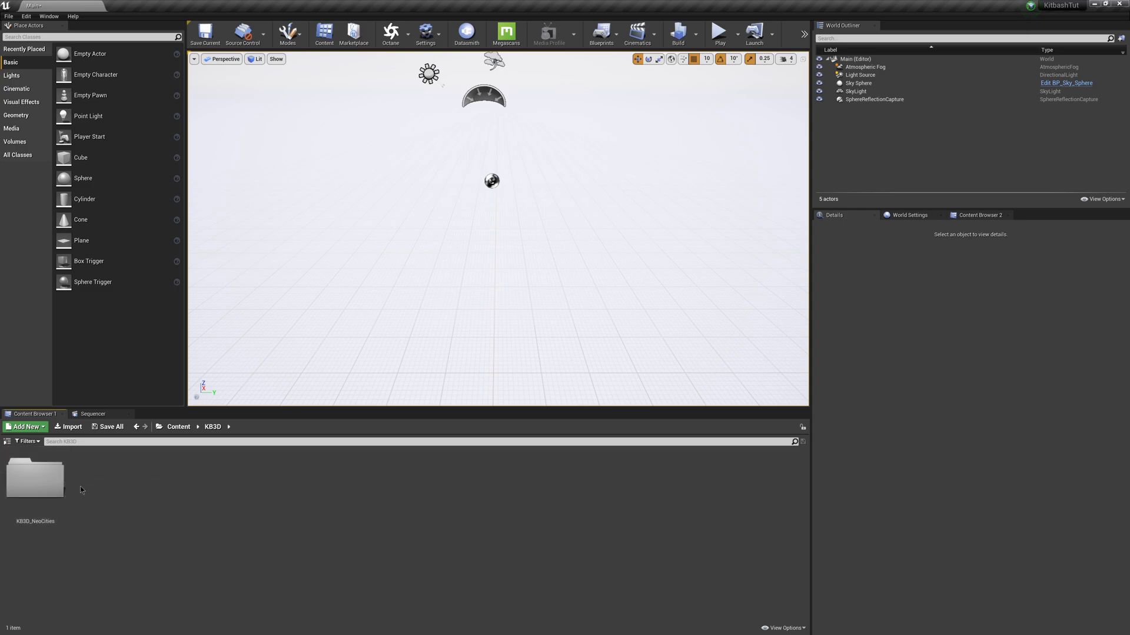
double_click(36, 478)
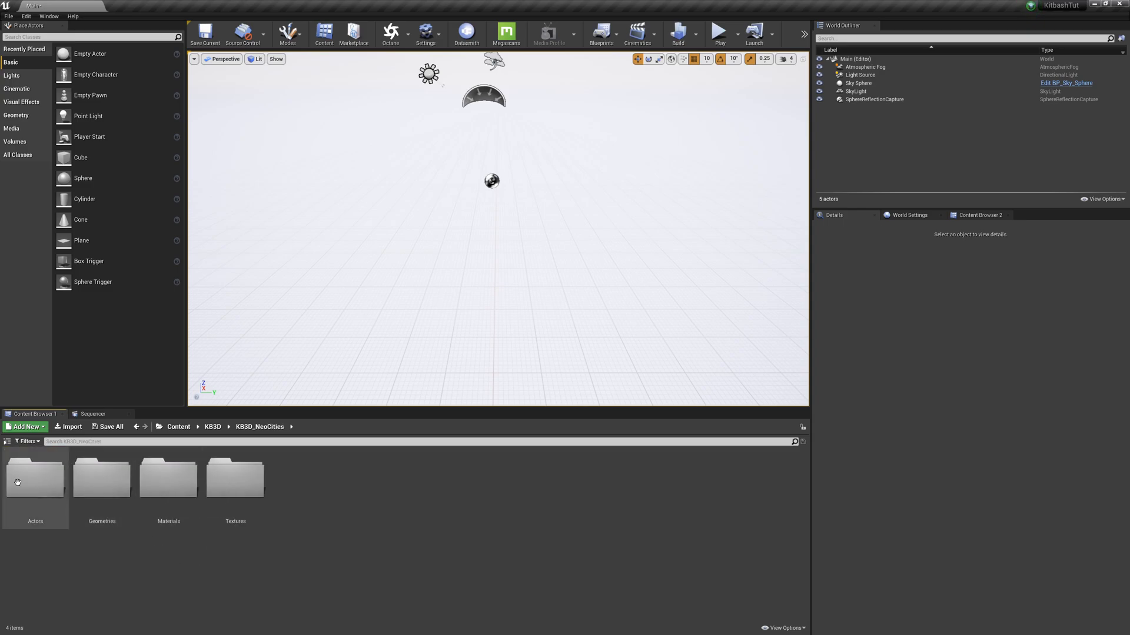
double_click(35, 480)
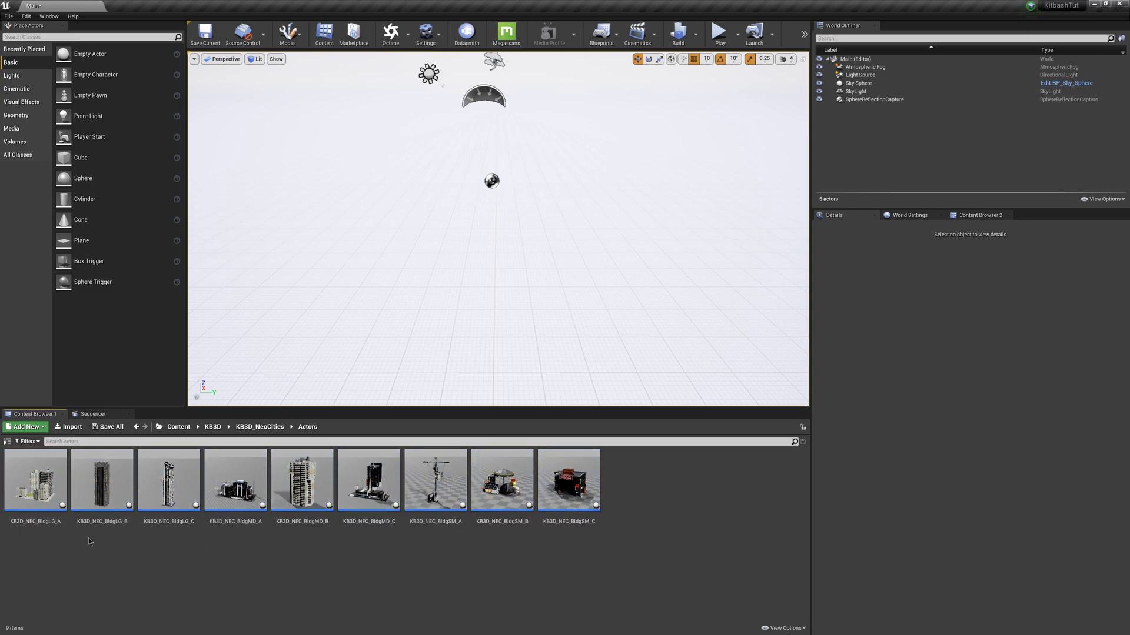
mouse_move(235, 481)
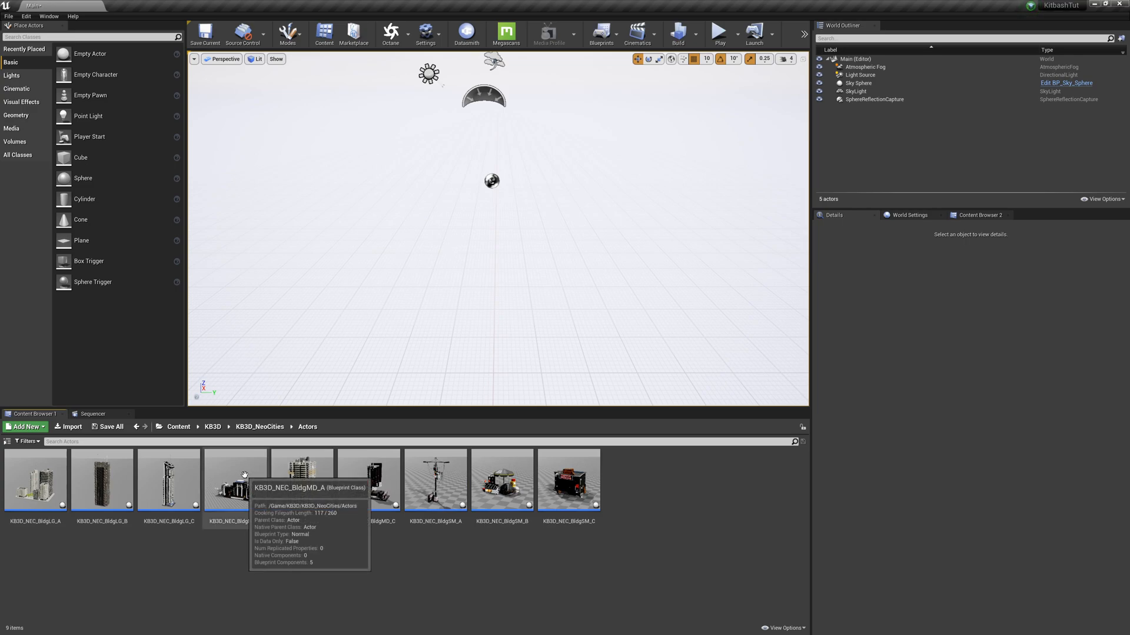
Drag the KB3D_NEC_BldgMD_A building from Actors into the level viewport.
click(234, 480)
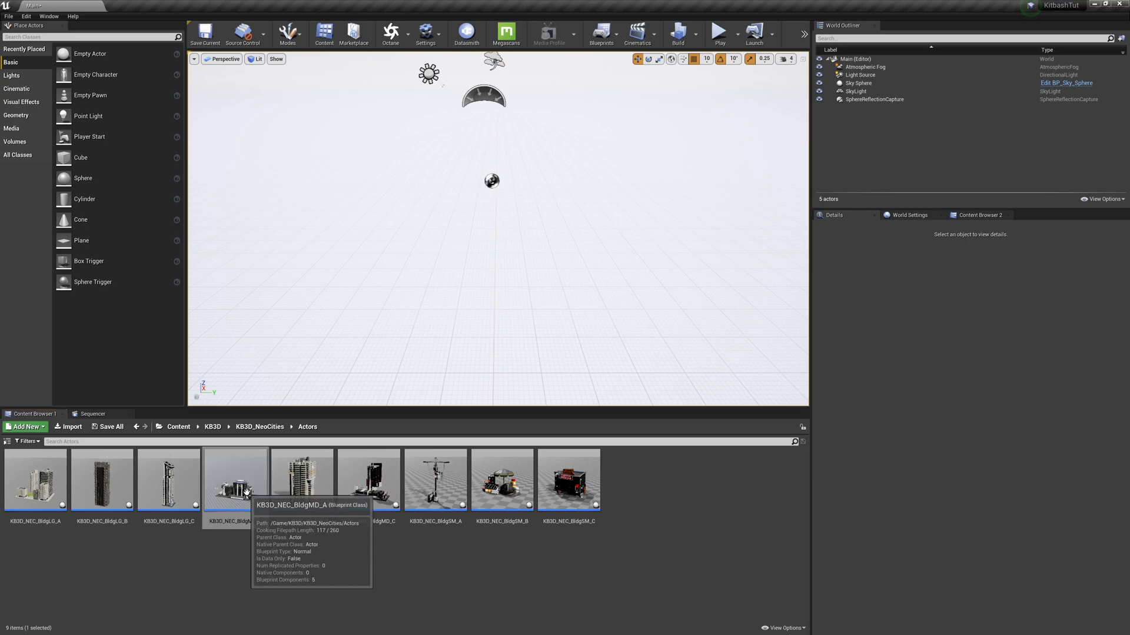
drag(235, 479, 493, 217)
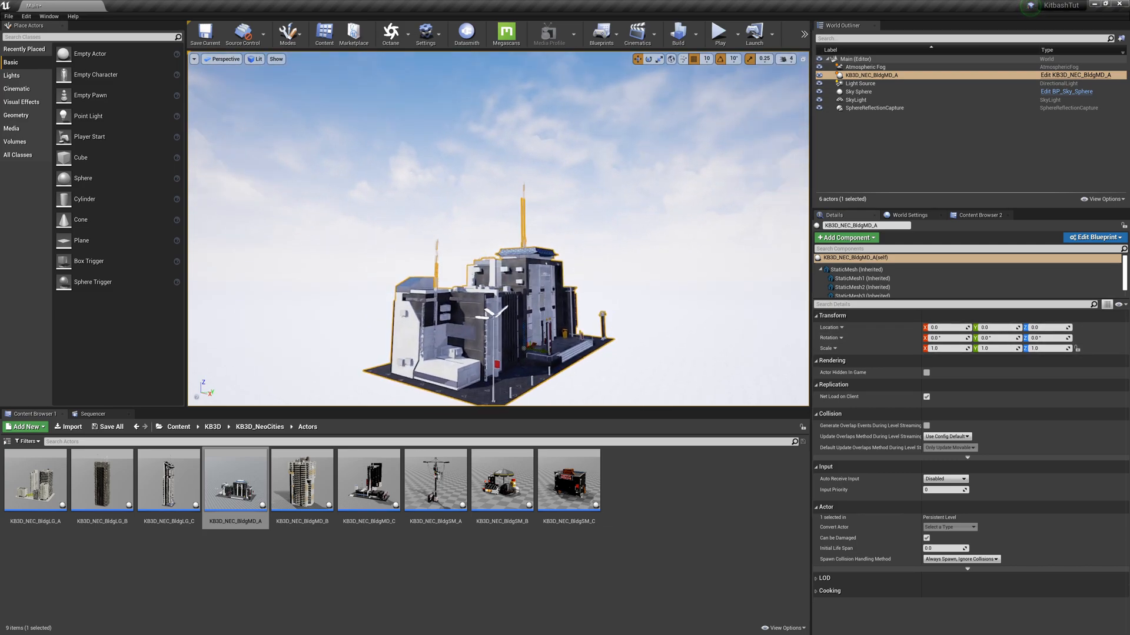
click(11, 626)
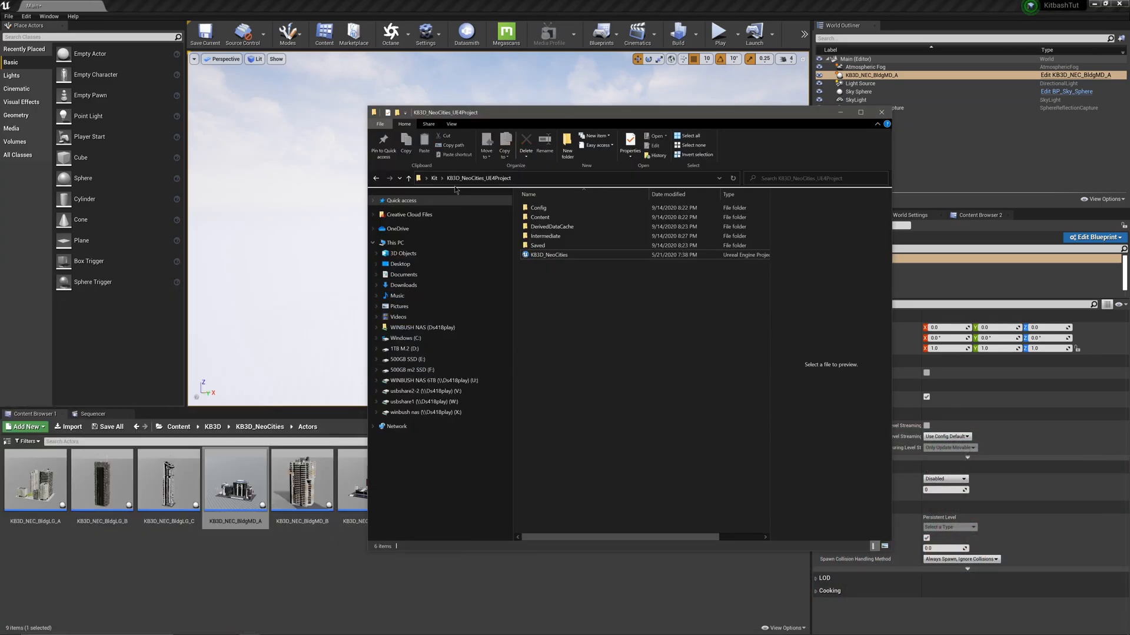
Launch the KB3D_Utopia project file from Kit > KB3D_Utopia_UE4Project in File Explorer.
click(408, 178)
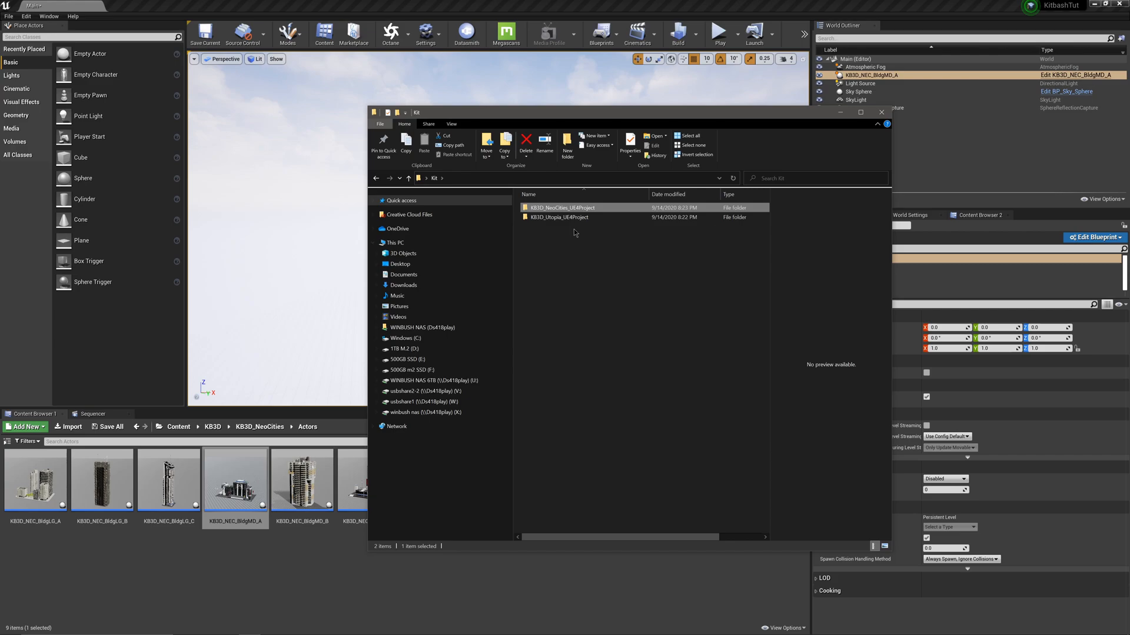
double_click(558, 216)
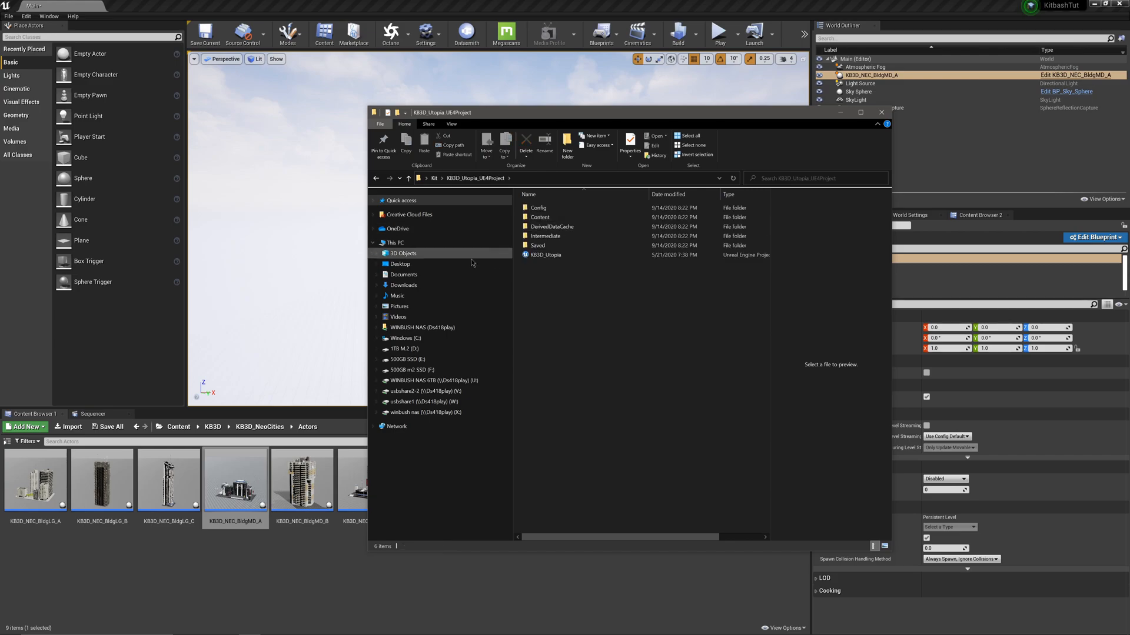
click(545, 255)
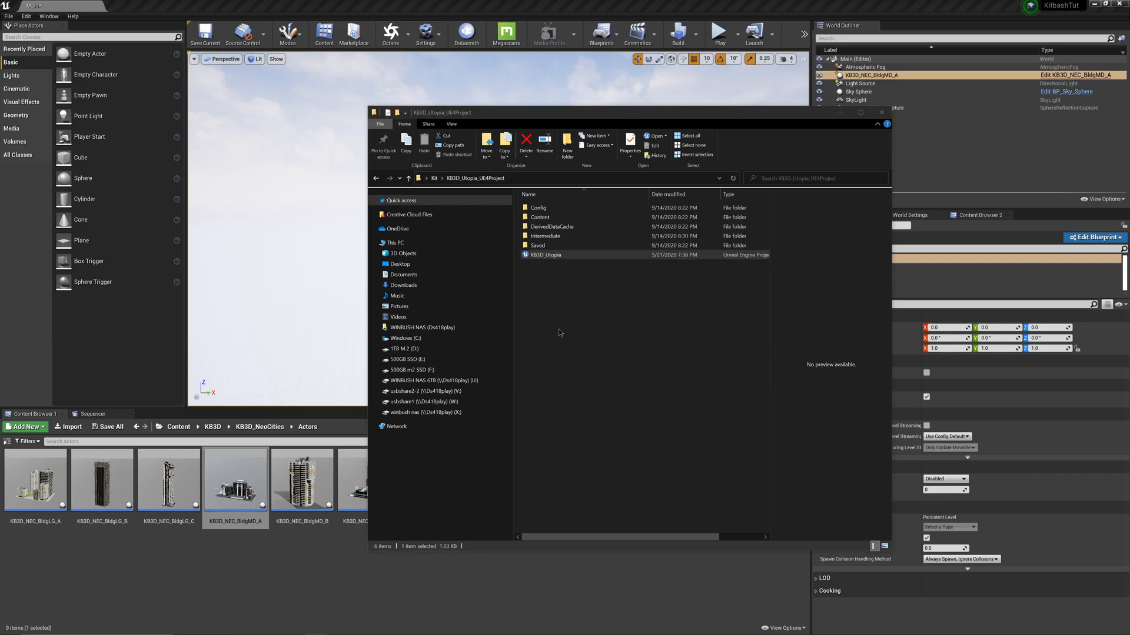
double_click(546, 254)
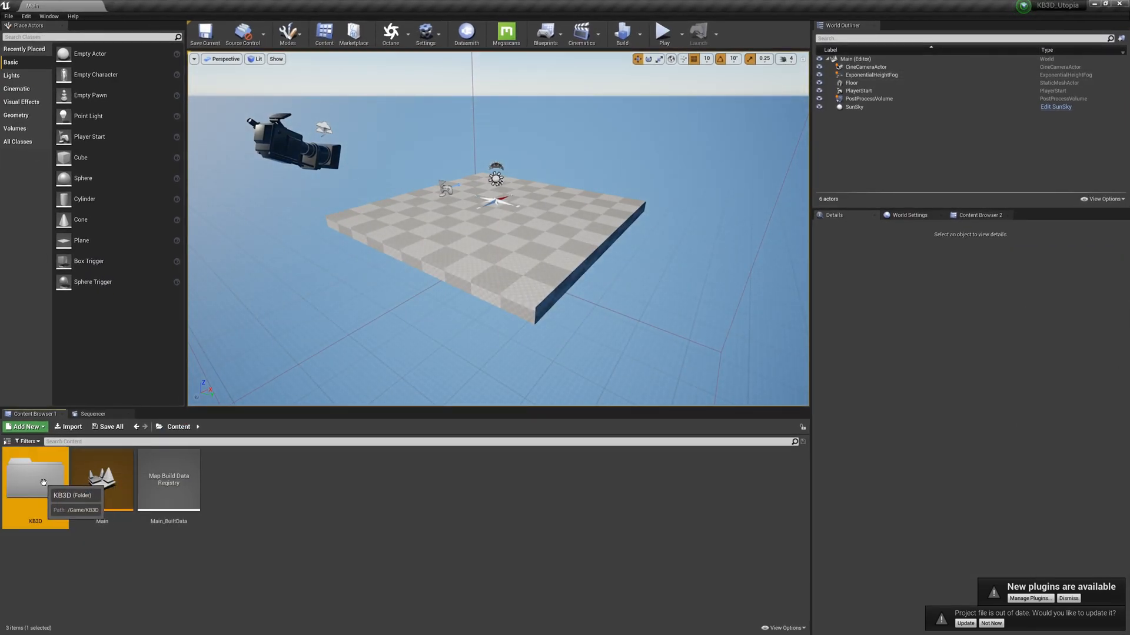
Browse KB3D > KB3D_Utopia > Actors, then return to Content and reopen the KB3D folder.
double_click(35, 479)
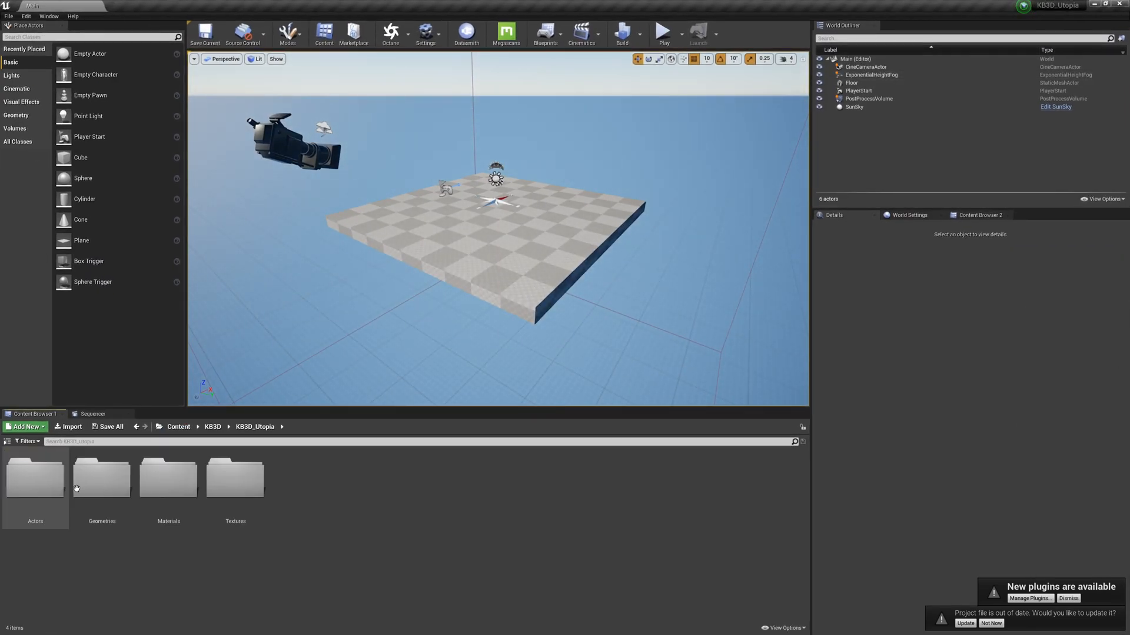
double_click(35, 480)
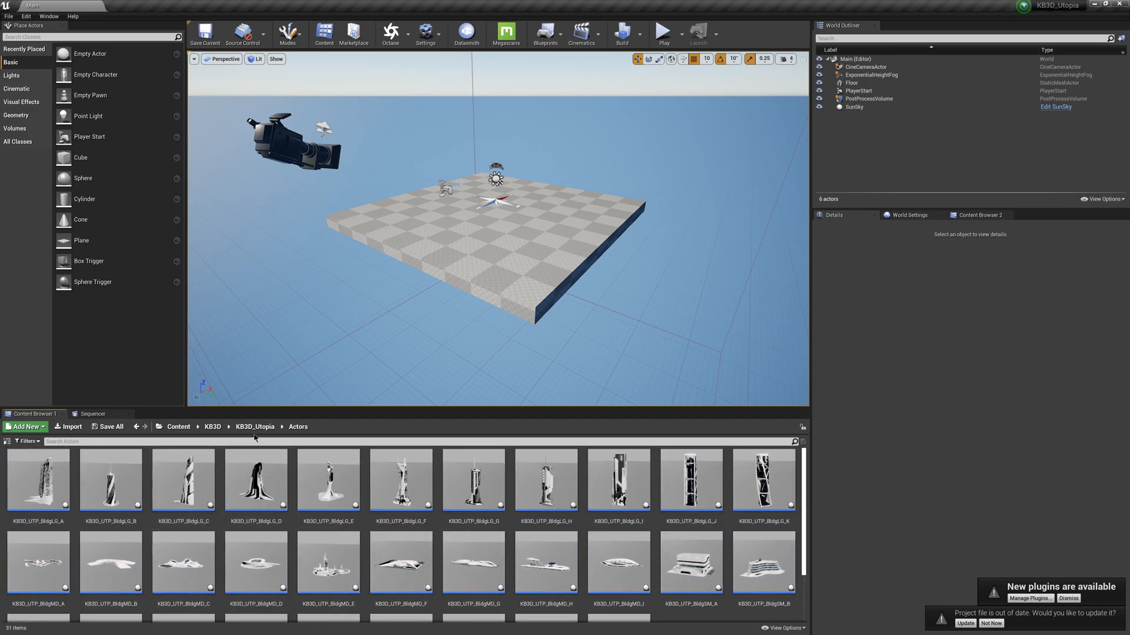
click(179, 427)
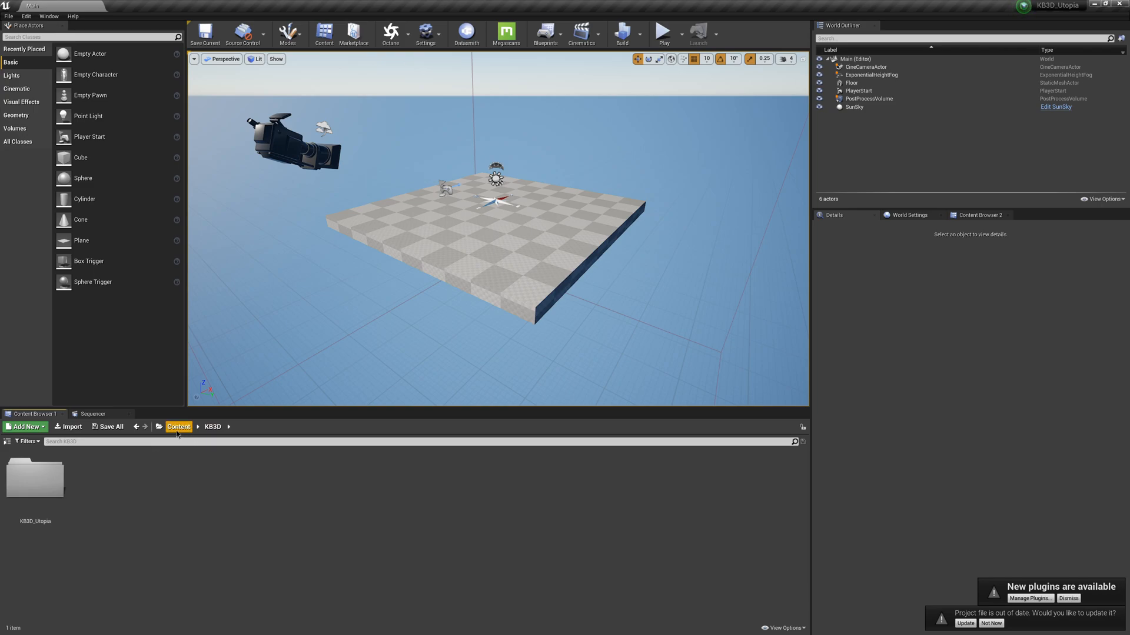
click(178, 427)
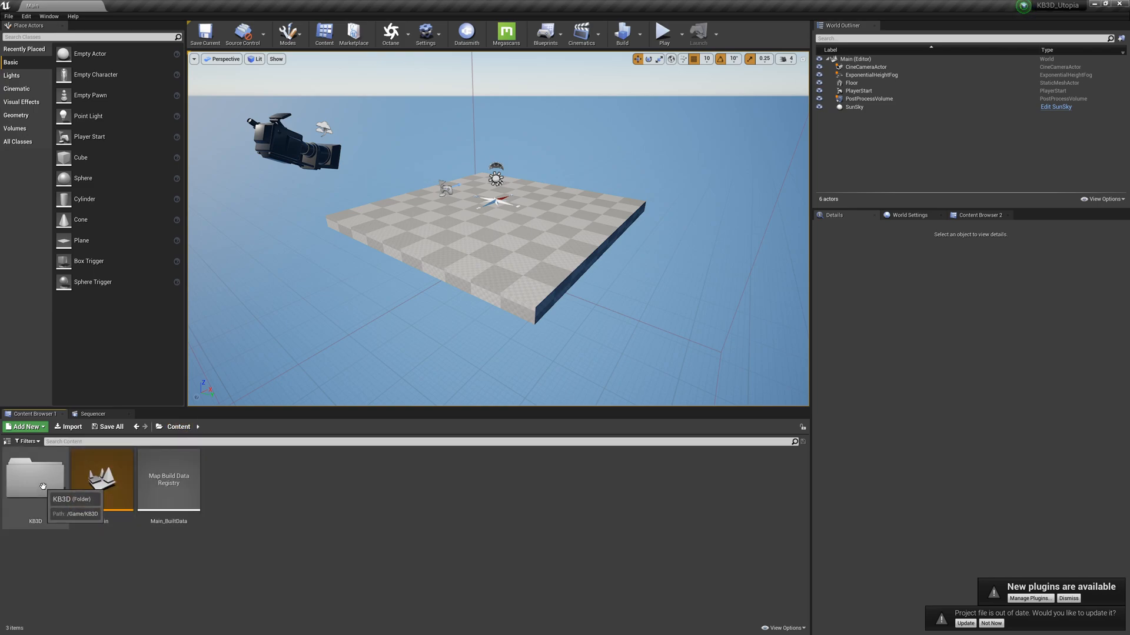
double_click(37, 480)
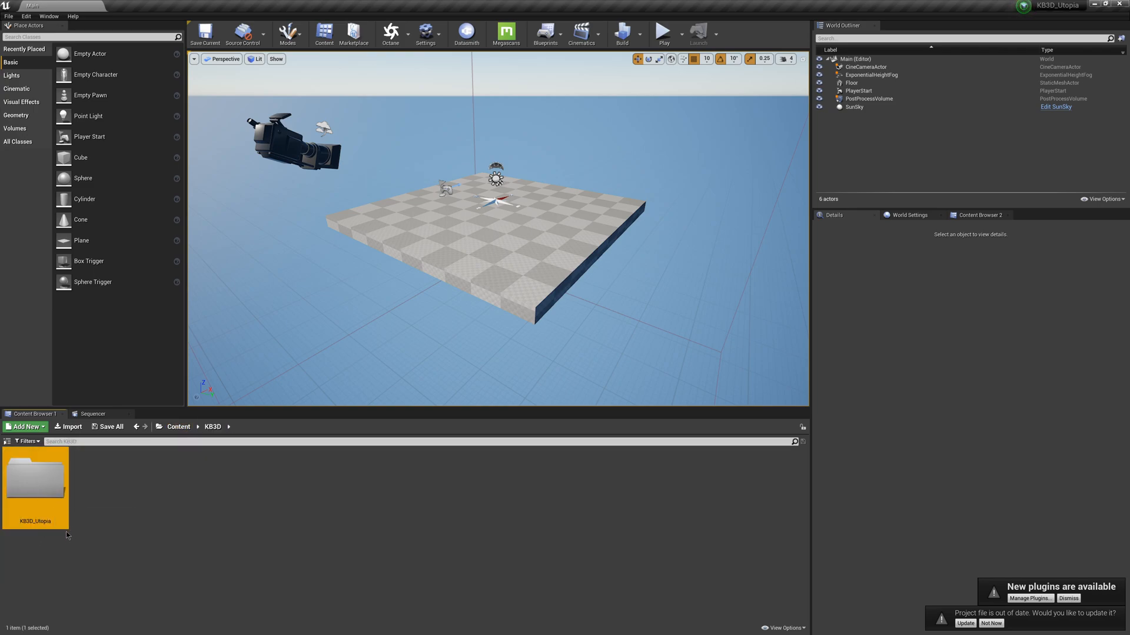
Migrate the KB3D_Utopia folder with its assets into the KitbashTut Content folder.
right_click(35, 487)
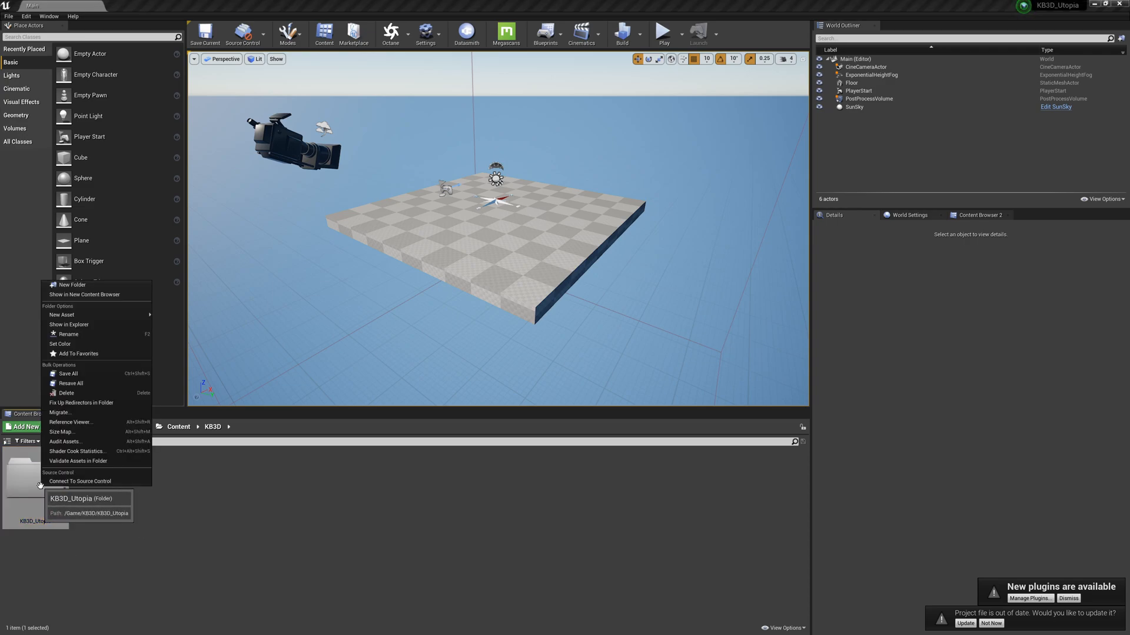
mouse_move(59, 413)
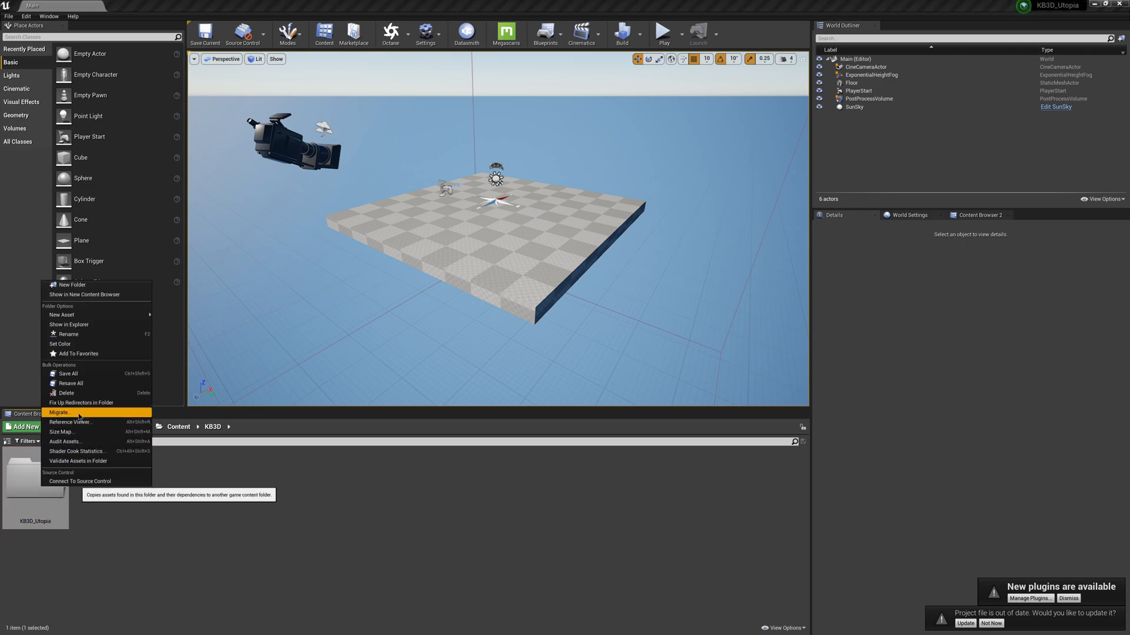
click(59, 413)
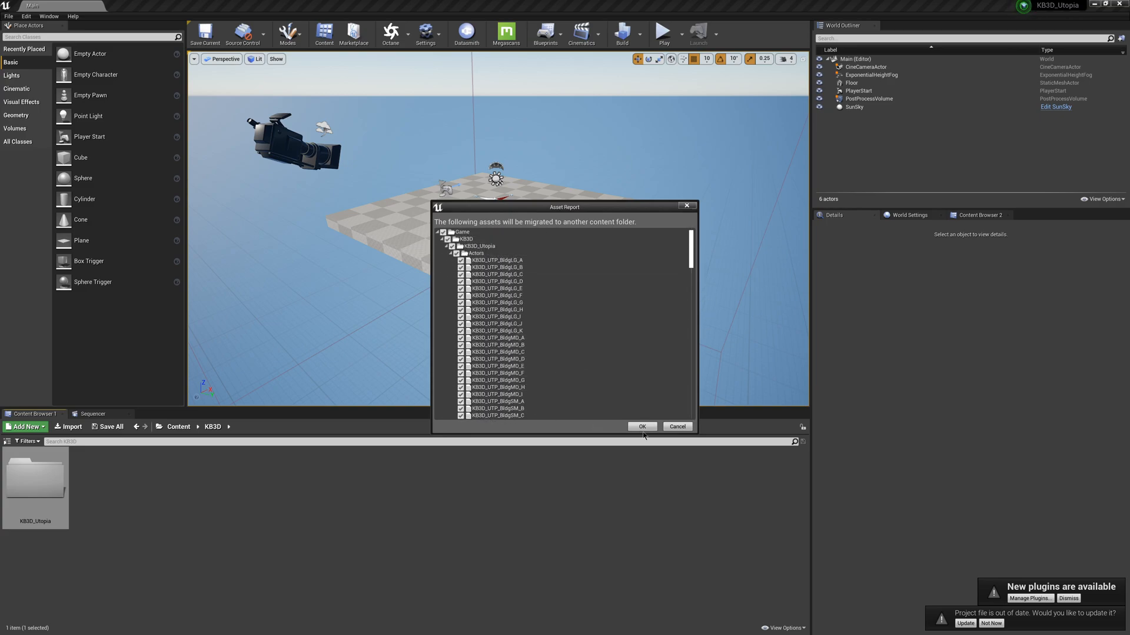
click(643, 427)
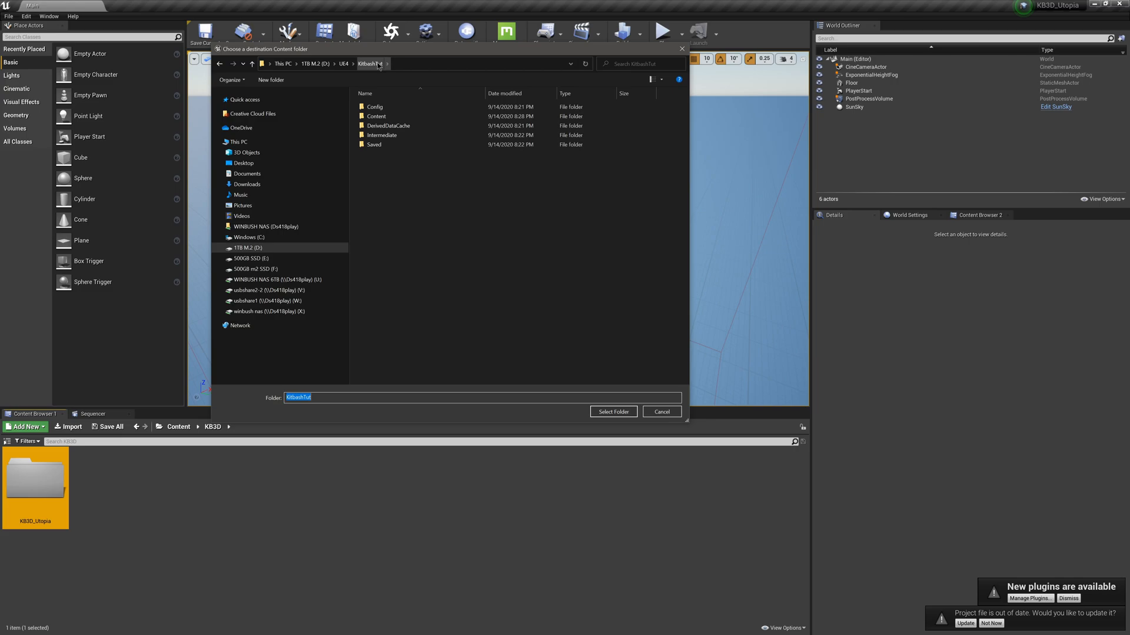
click(376, 115)
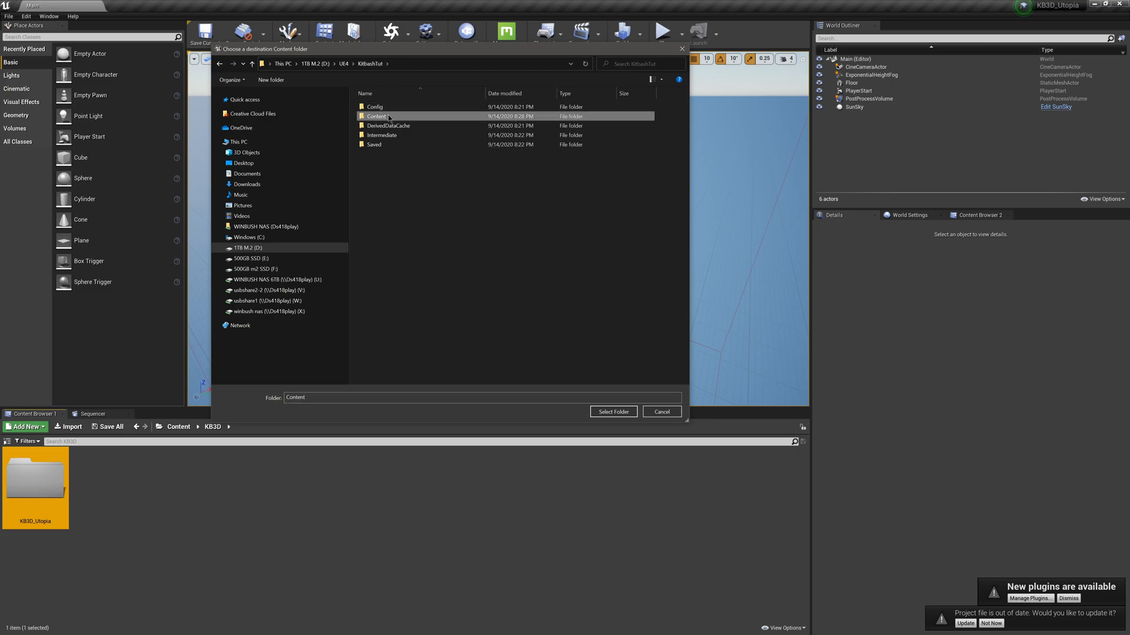
click(613, 412)
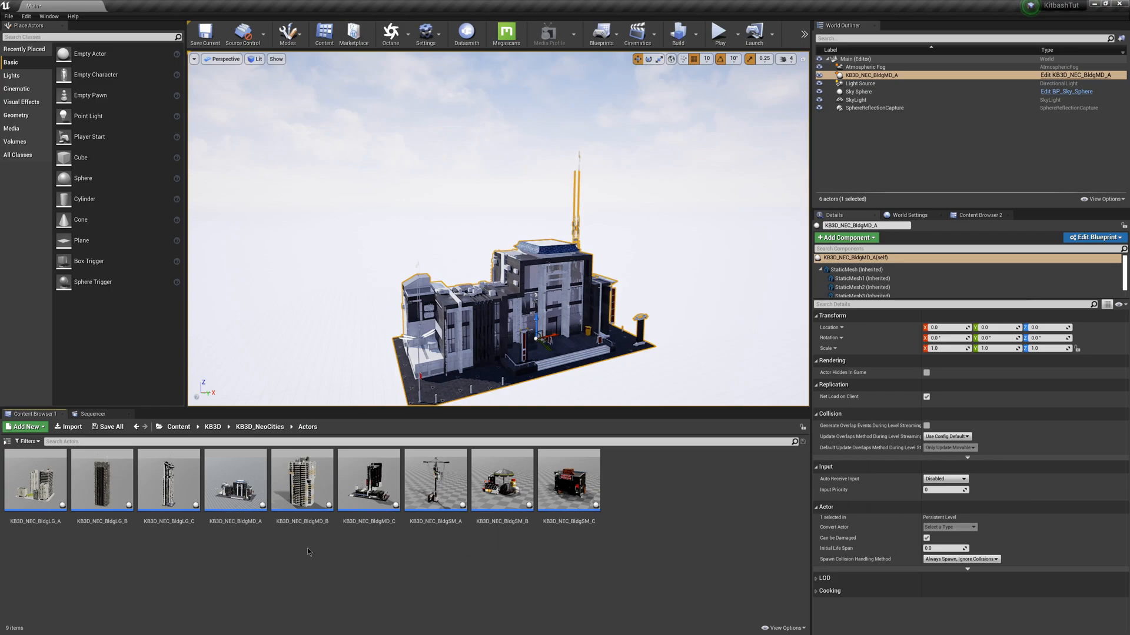
From the KB3D breadcrumb, open the migrated KB3D_Utopia folder with its Actors, Geometries, Materials and Textures.
click(179, 427)
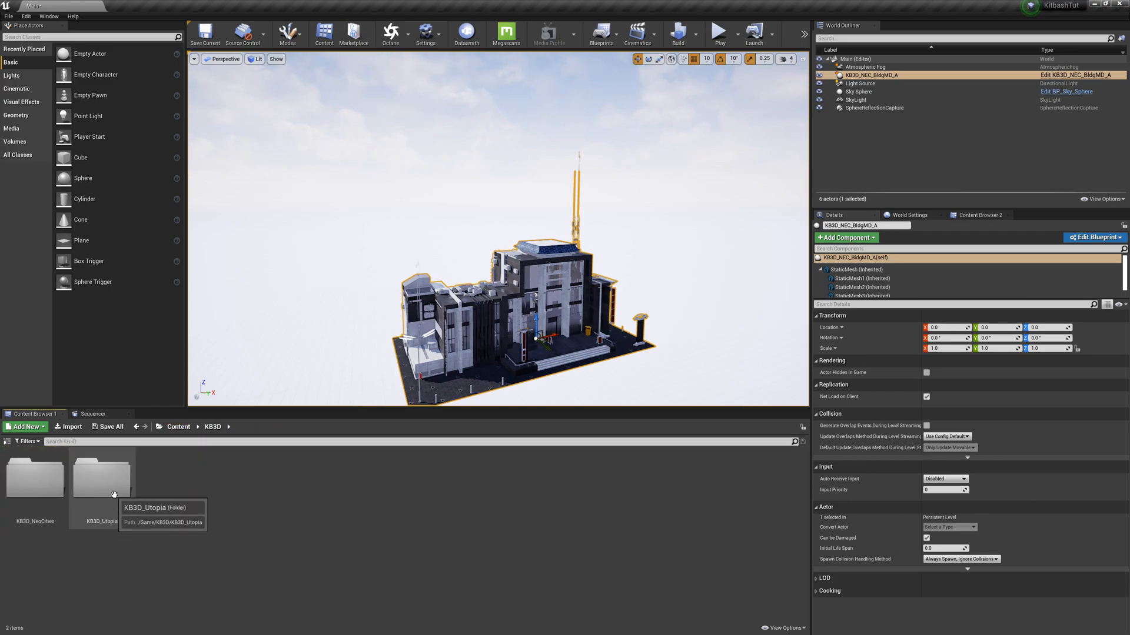
double_click(101, 477)
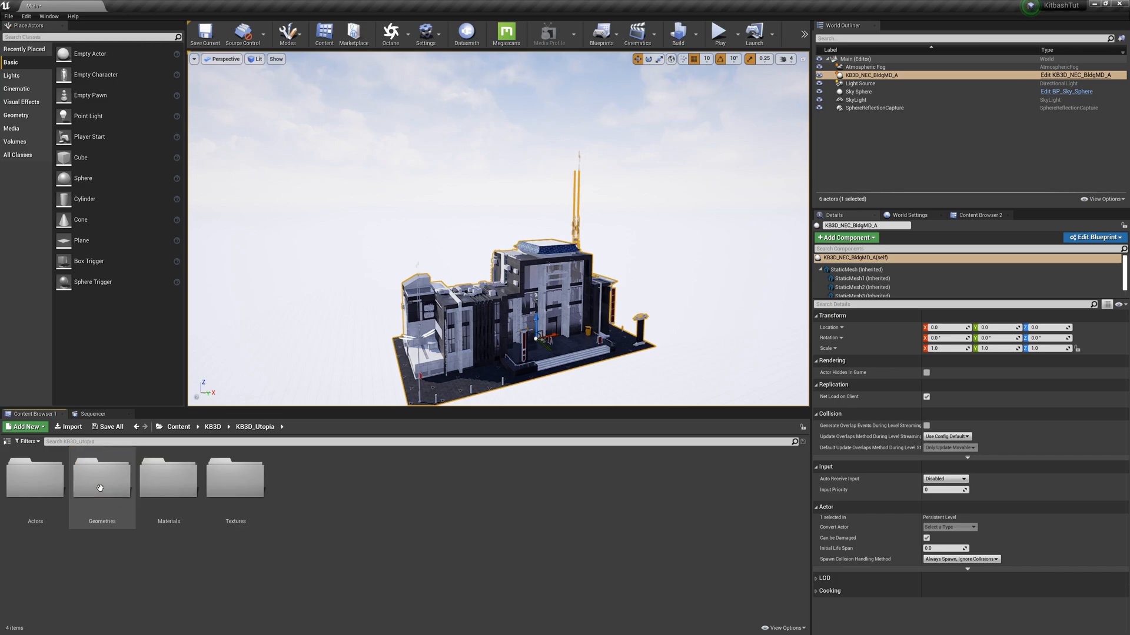